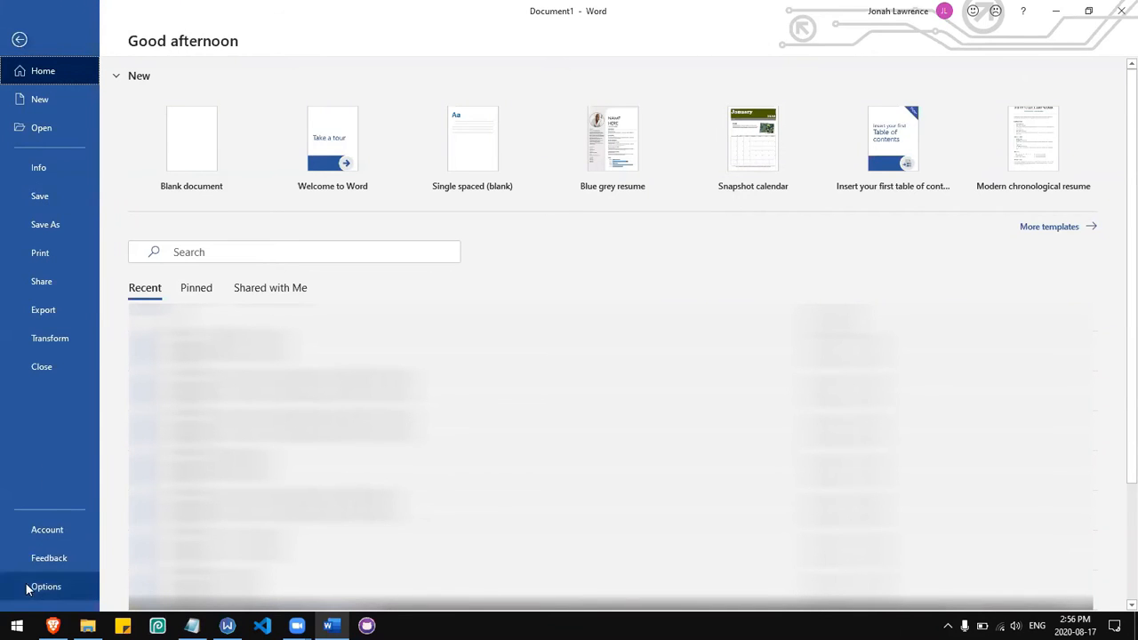
- Reach the Math AutoCorrect rules via Word Options, Proofing, AutoCorrect Options
click(45, 587)
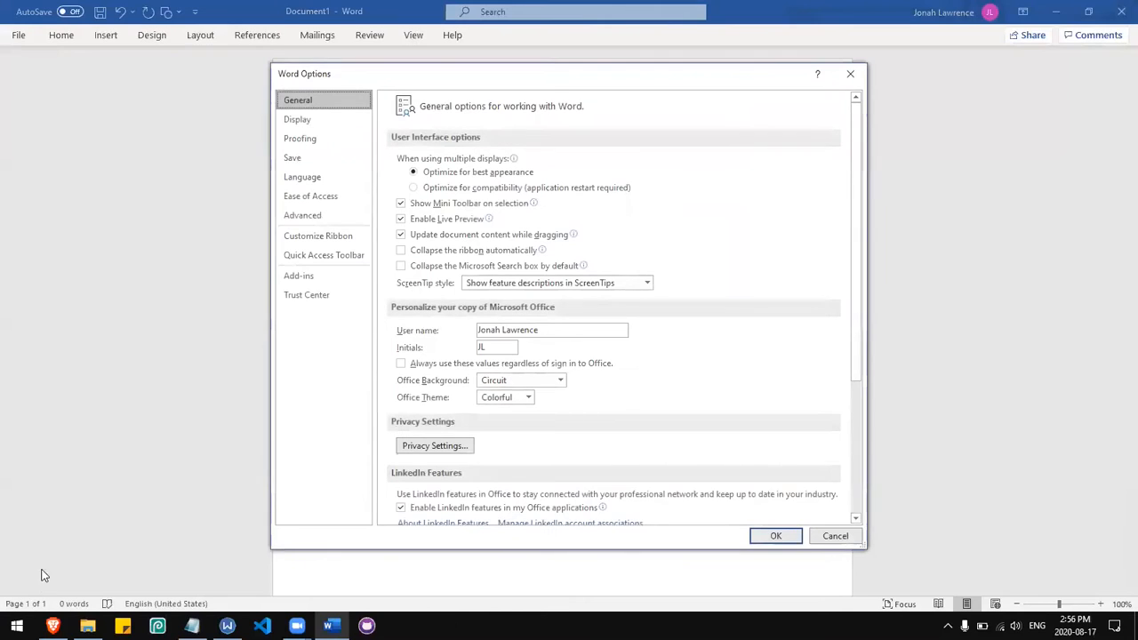
click(299, 139)
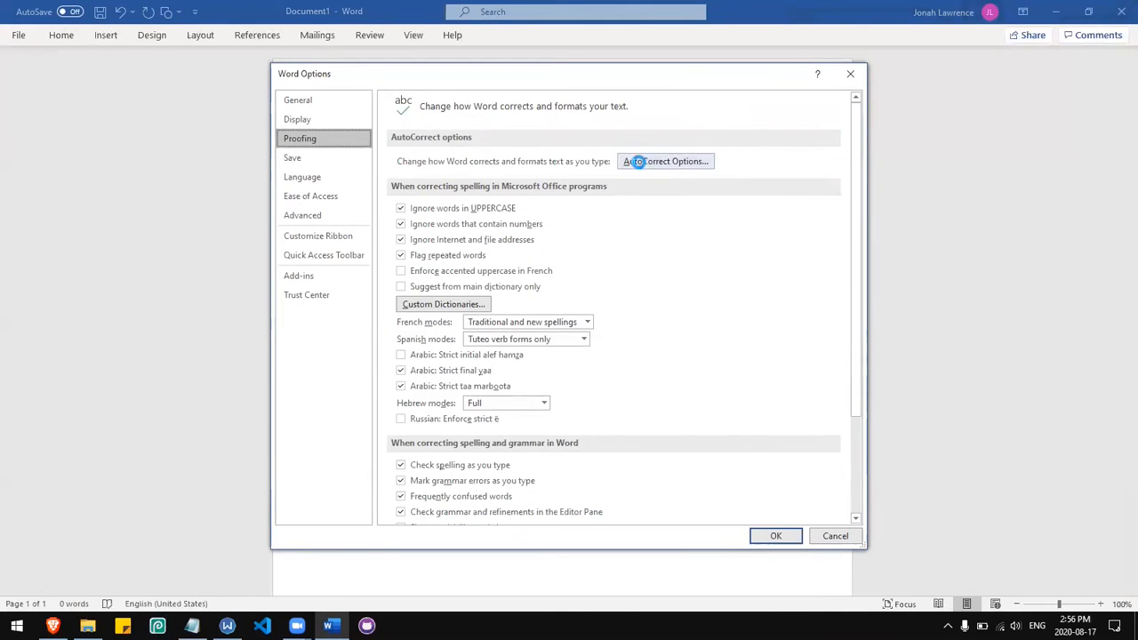
click(665, 160)
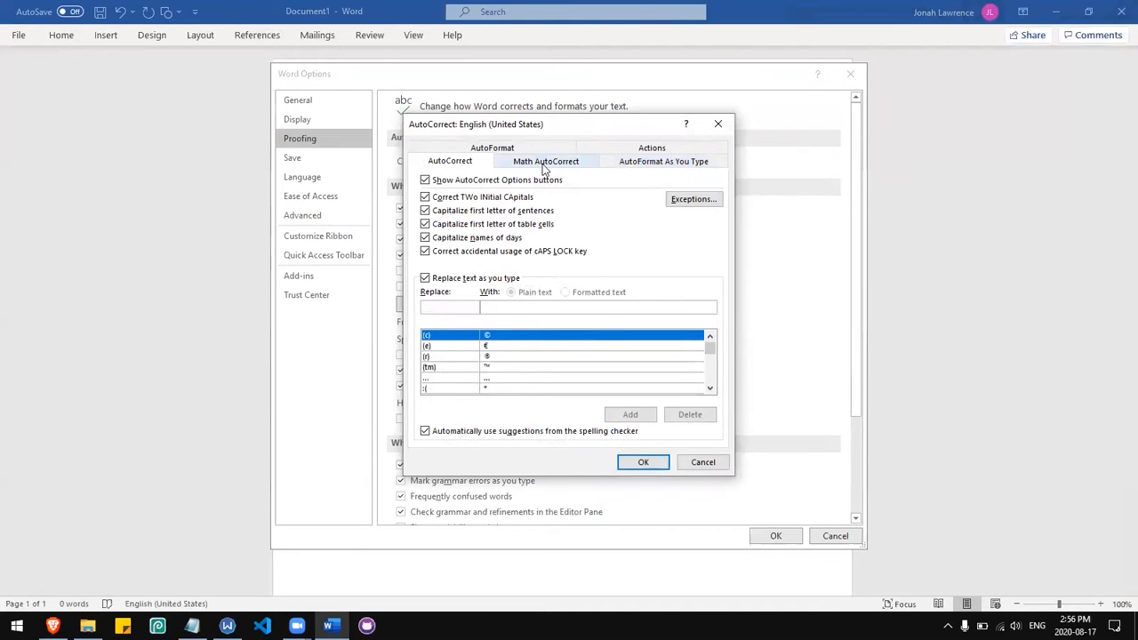
click(546, 161)
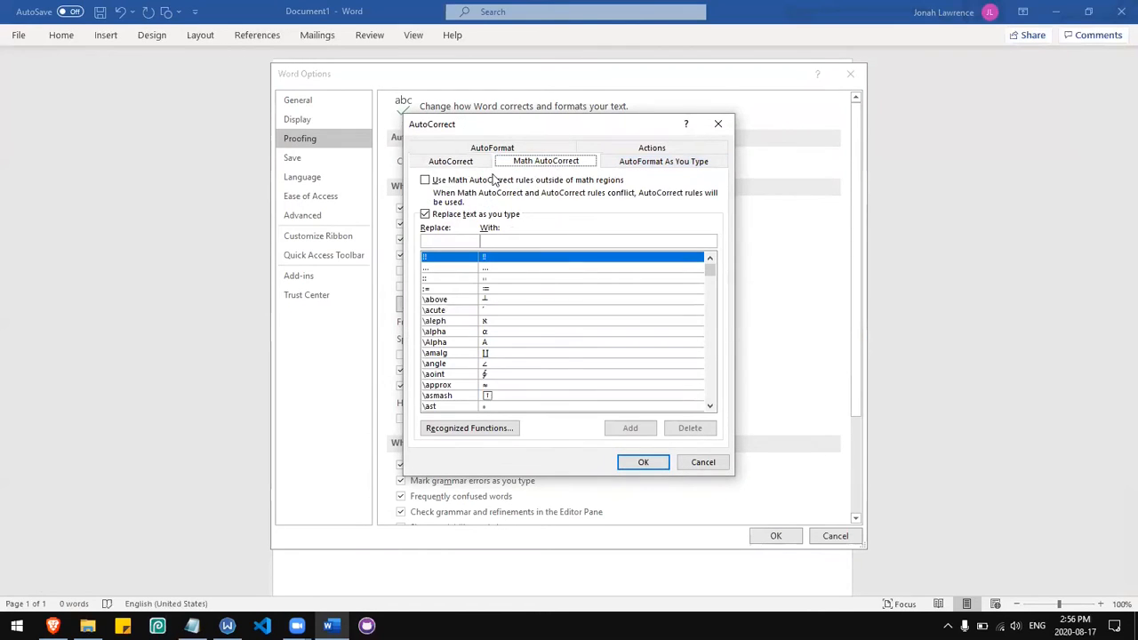
- Enable 'Use Math AutoCorrect rules outside of math regions'
click(425, 180)
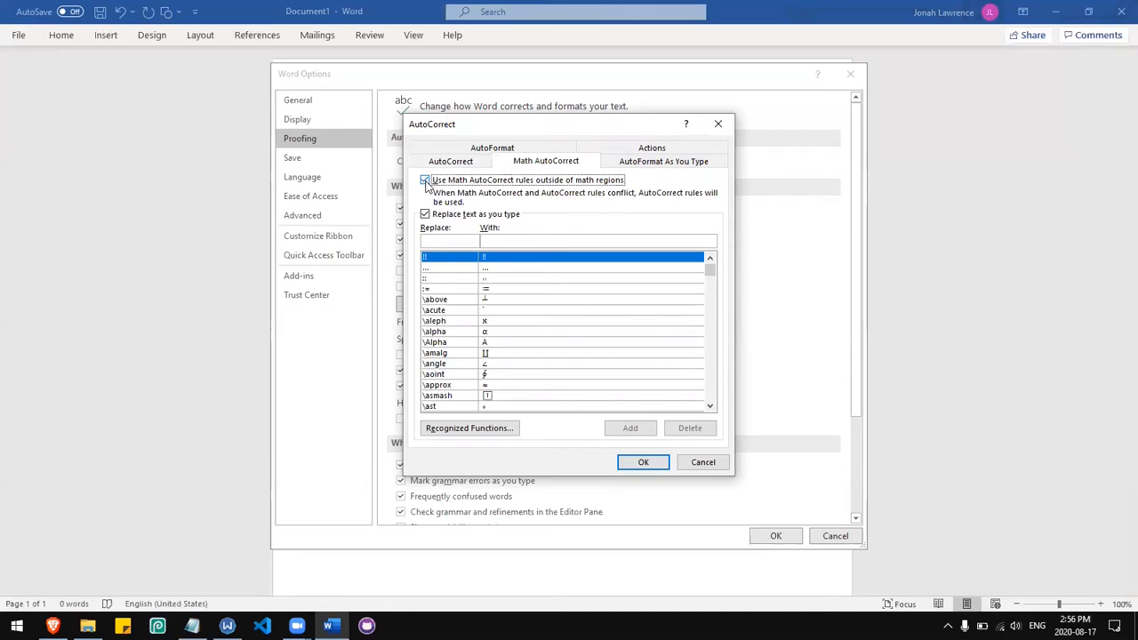
click(425, 179)
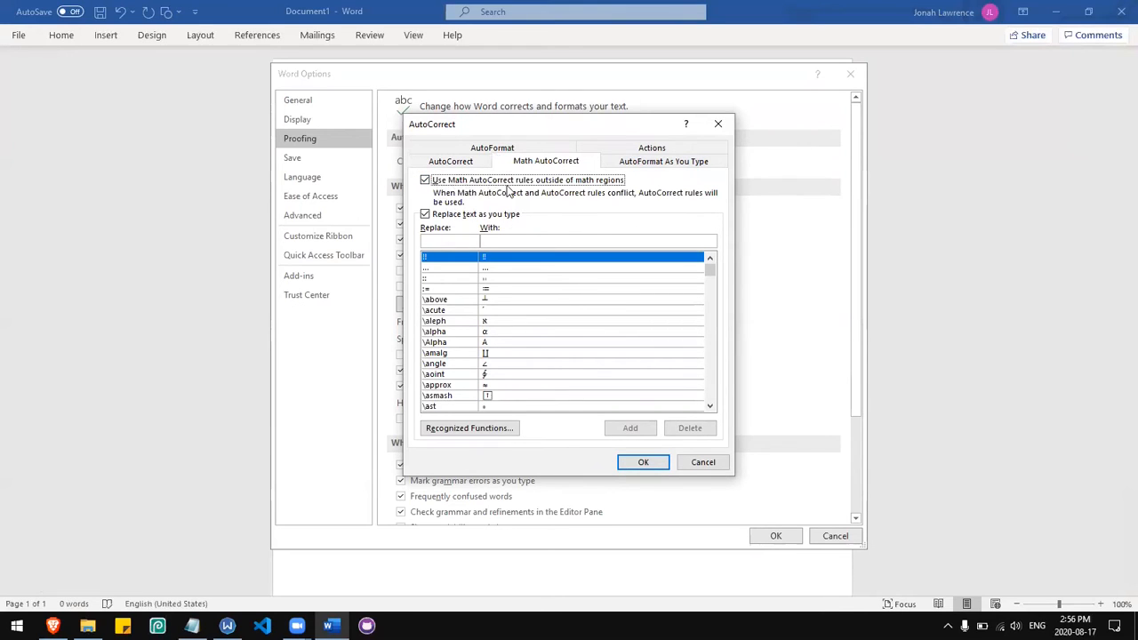
mouse_move(519, 192)
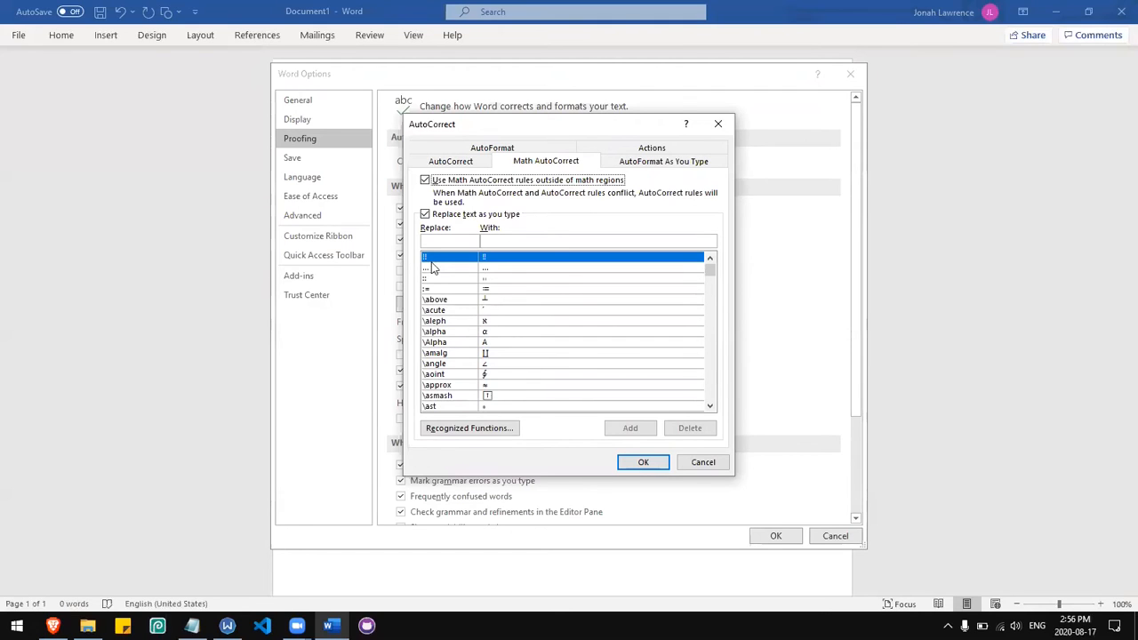
mouse_move(512, 356)
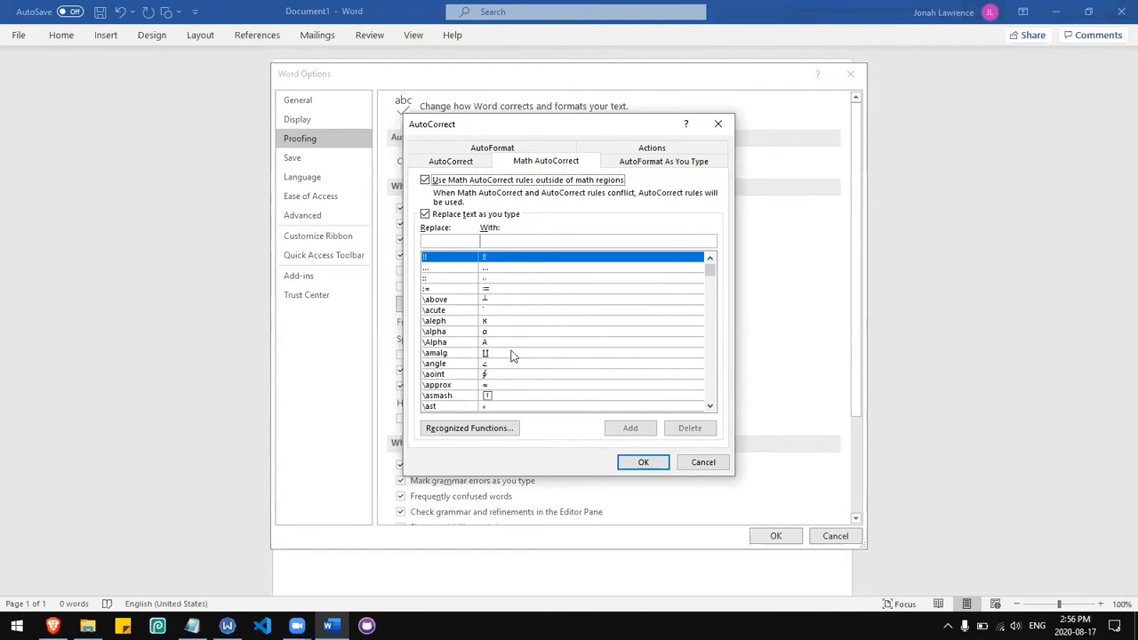
scroll(down, 3)
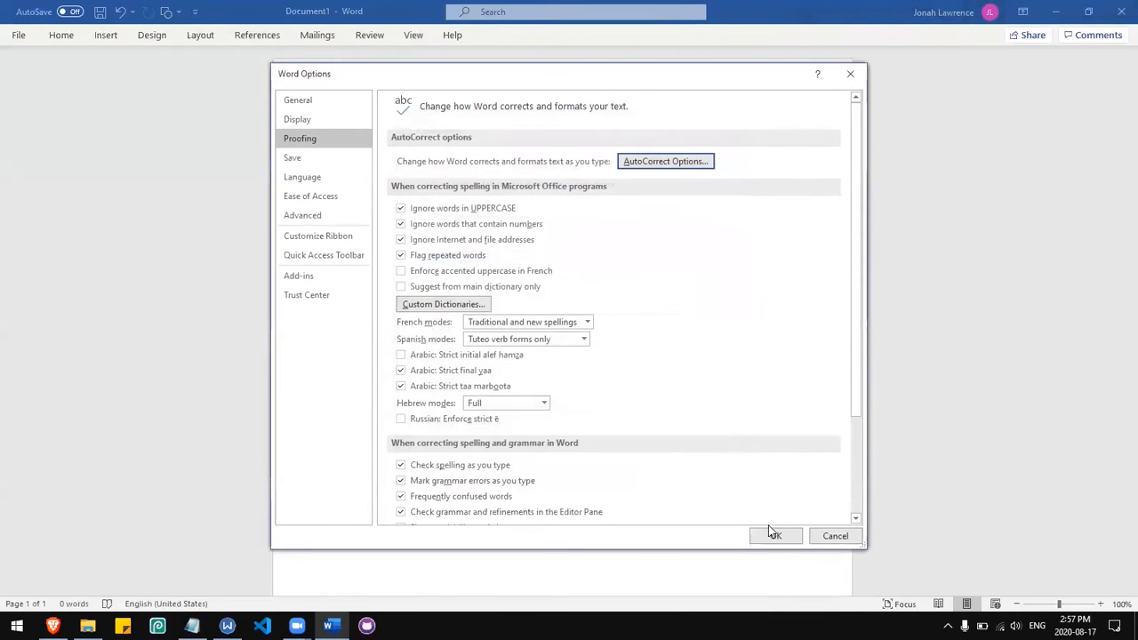
- Confirm the options and type shortcut lines giving ∑ ∫ ∈ ∋ and ≠ ≤ ≪
click(776, 535)
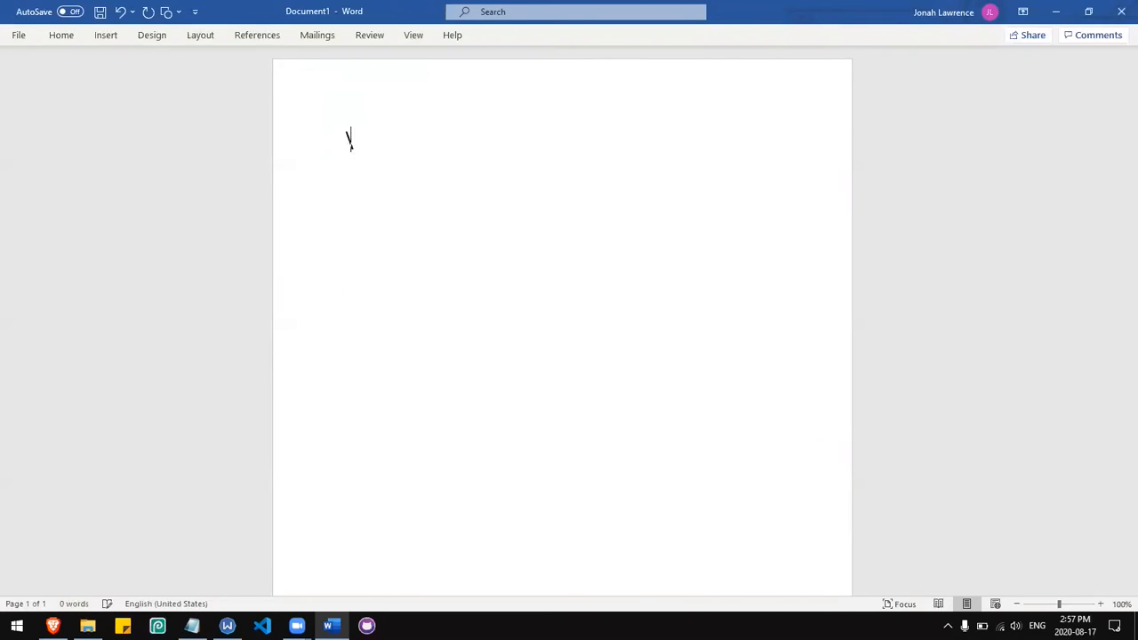
text(sum)
click(591, 209)
text(≠)
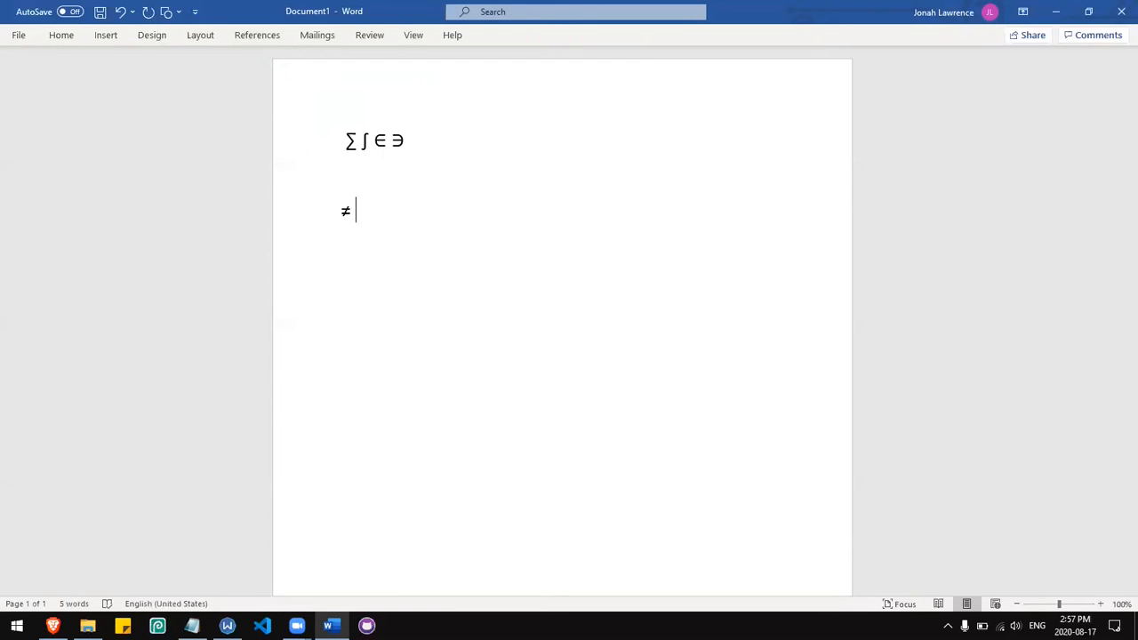
text(≤ ≪)
text(\alep)
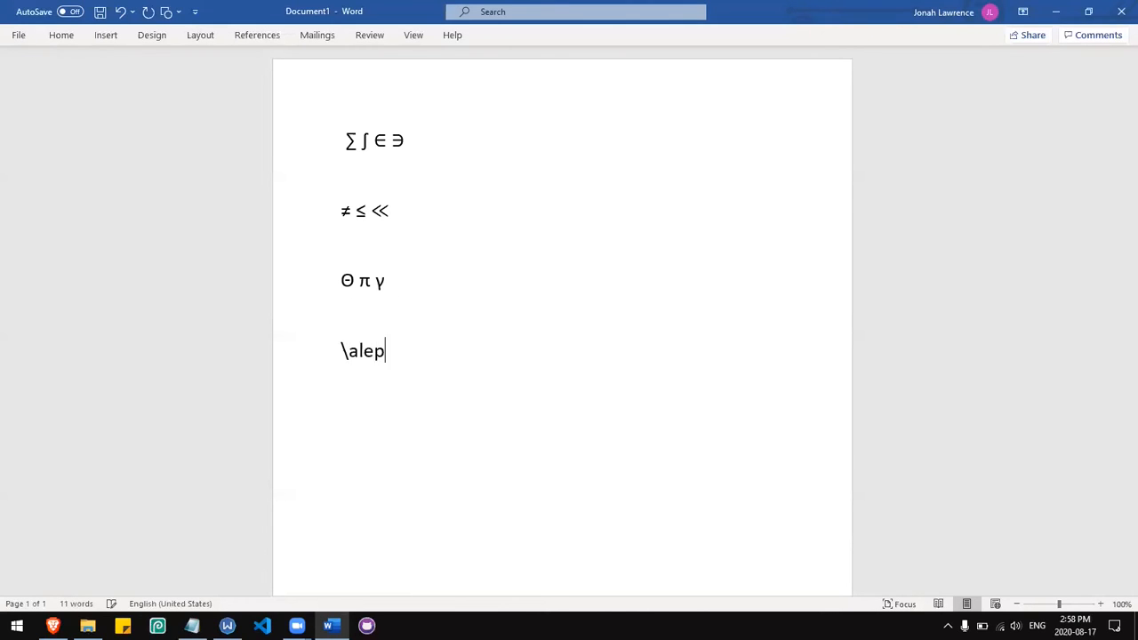
- Convert the aleph shortcut and add a fraktur line with \frakturB and \frakturx
key(space)
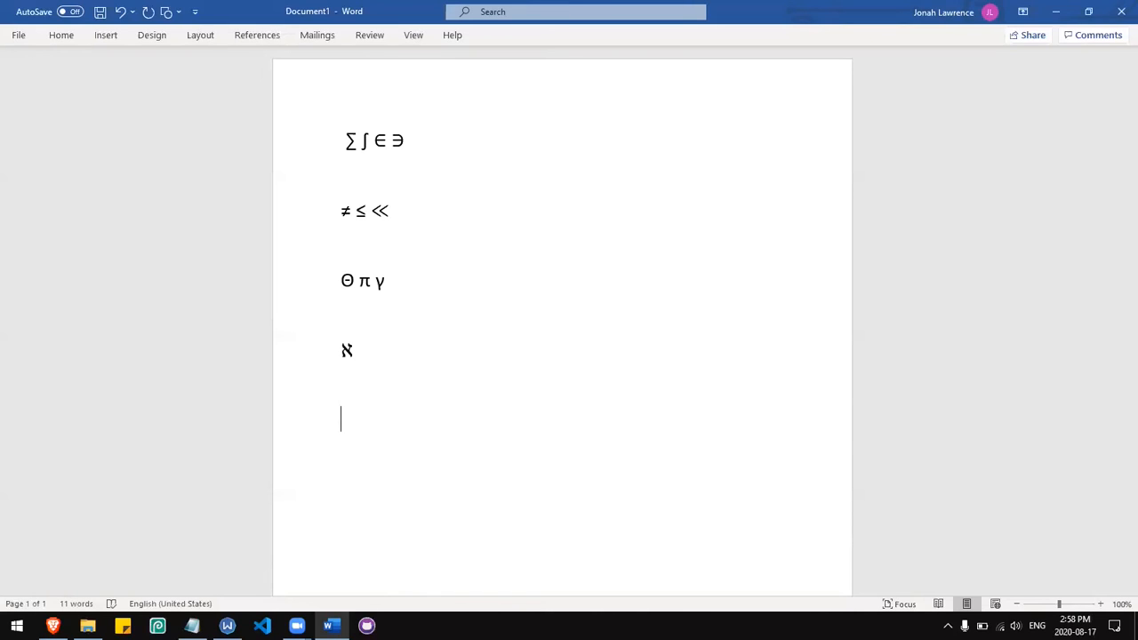
text(\fraktur)
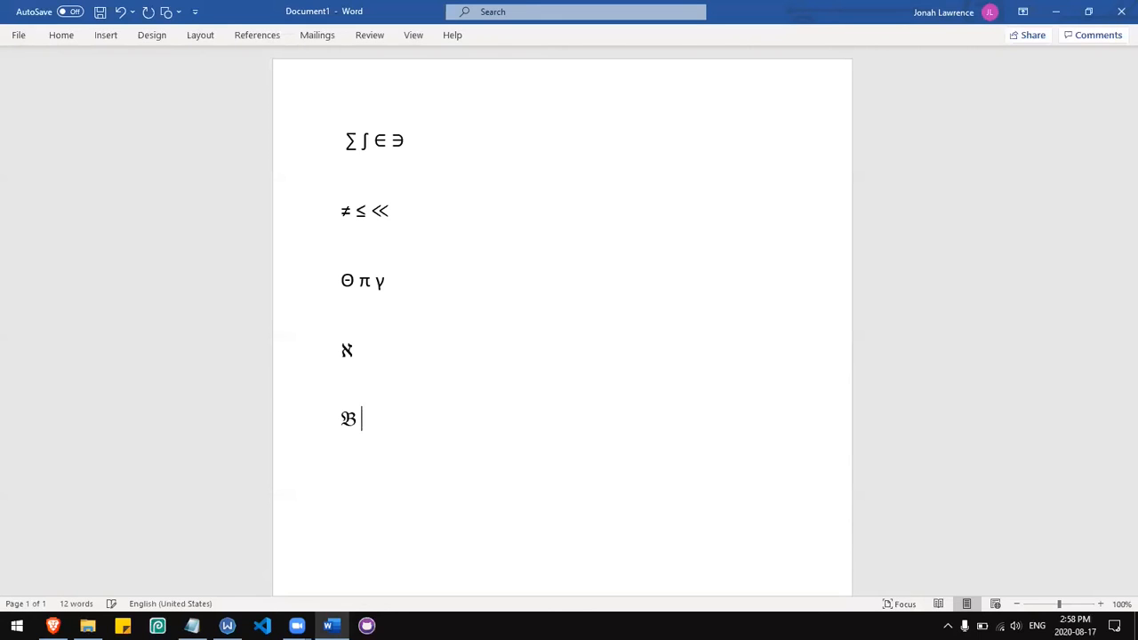
text(\frak)
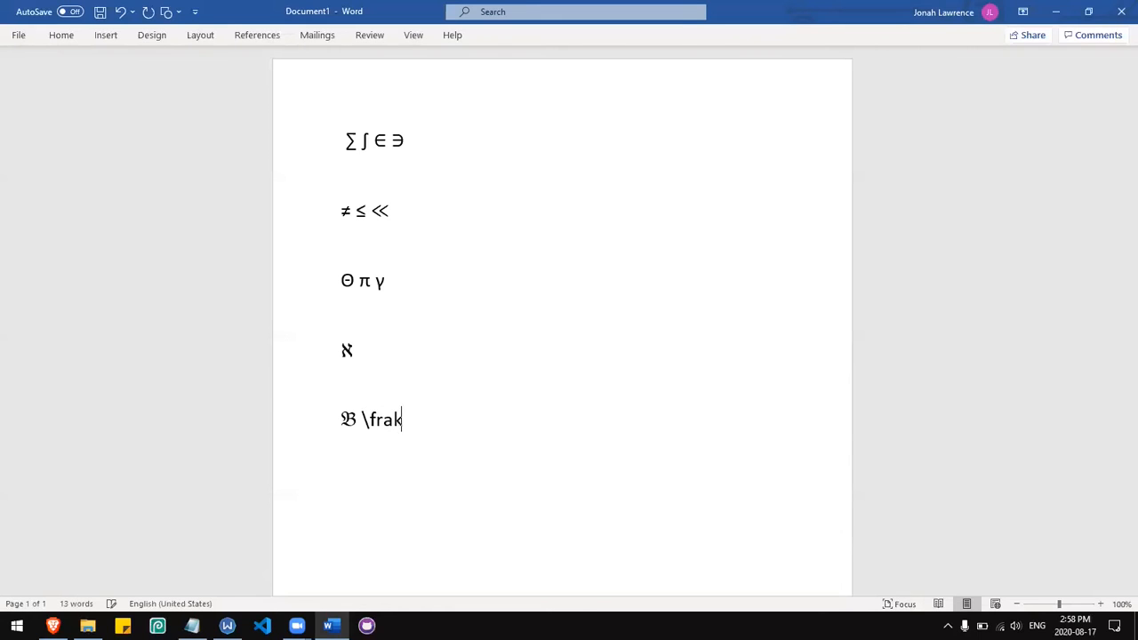
text(turx)
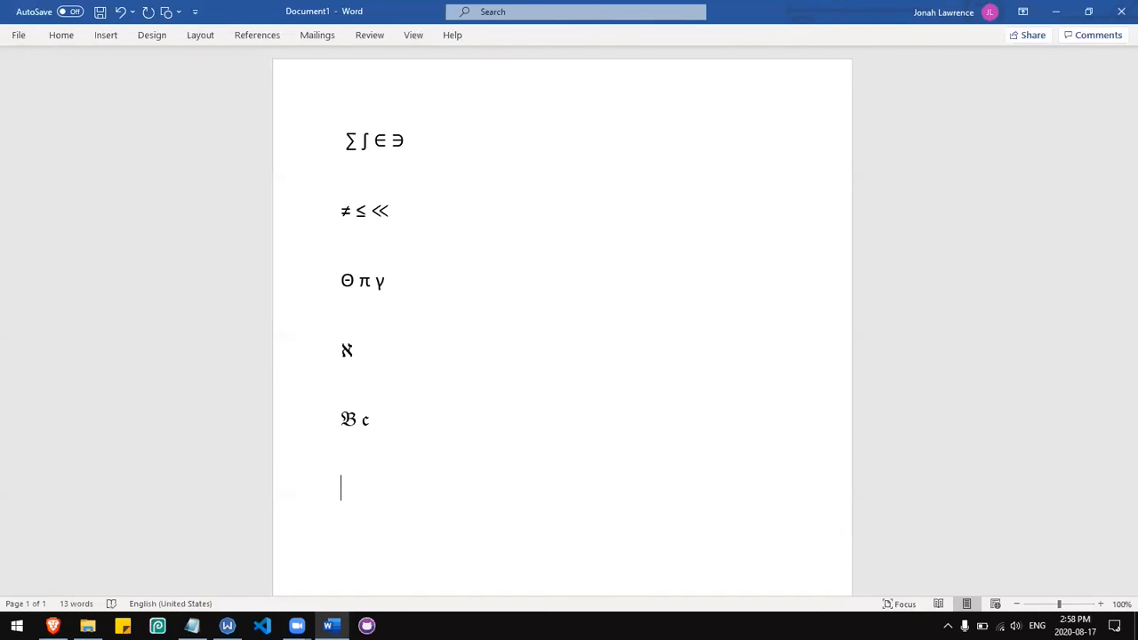
- Add a double-struck line ending with \doublei for 𝕚
text(\double)
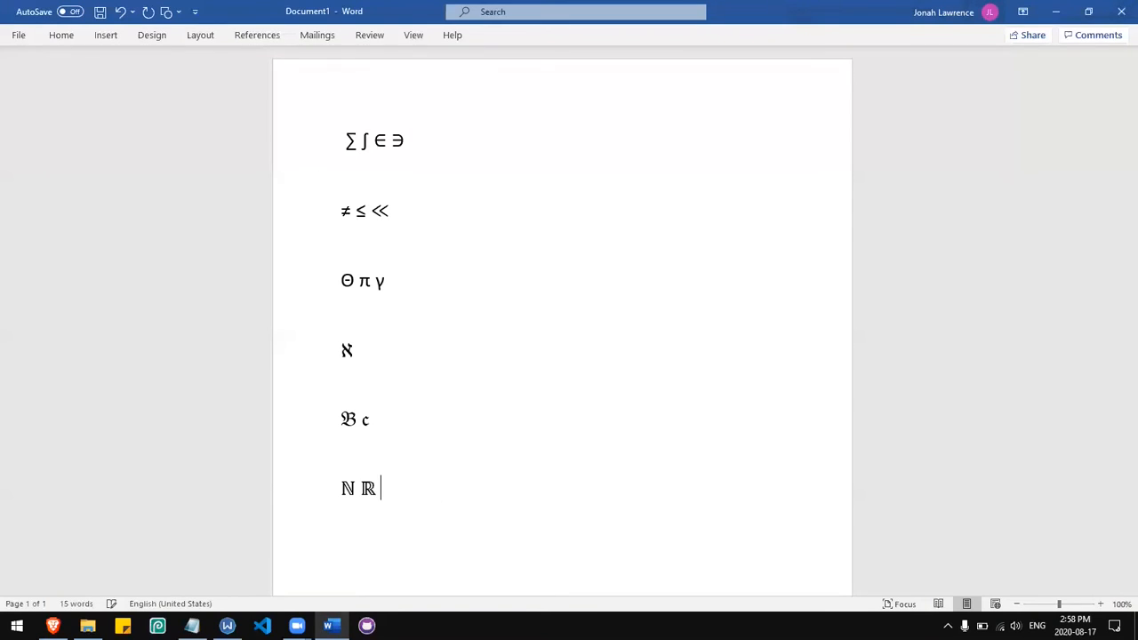
text(\)
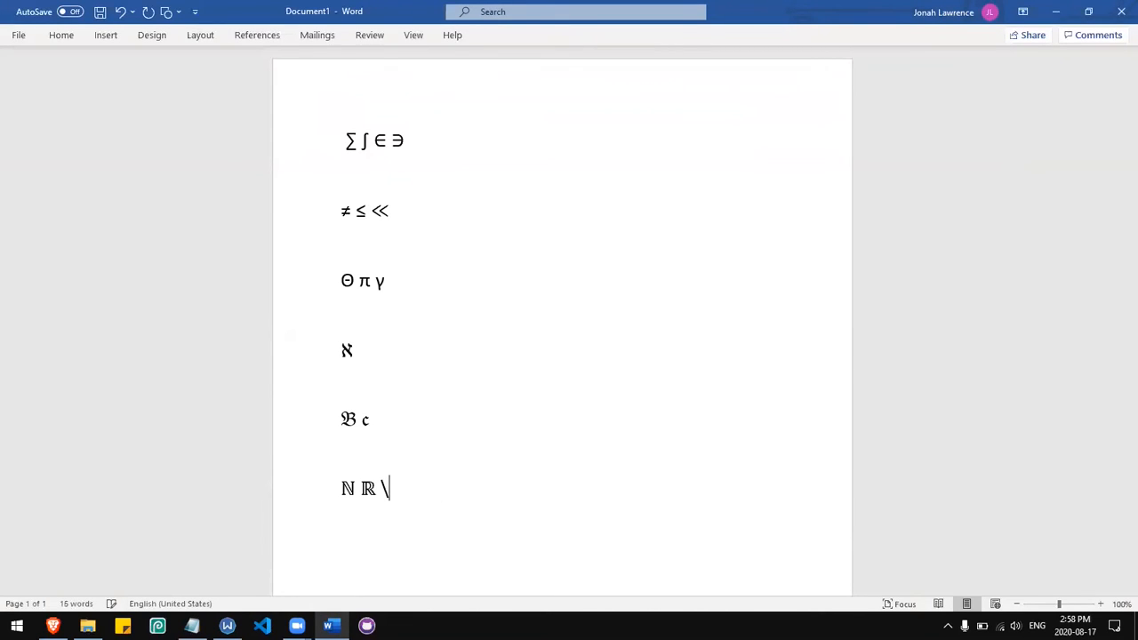
text(doublei)
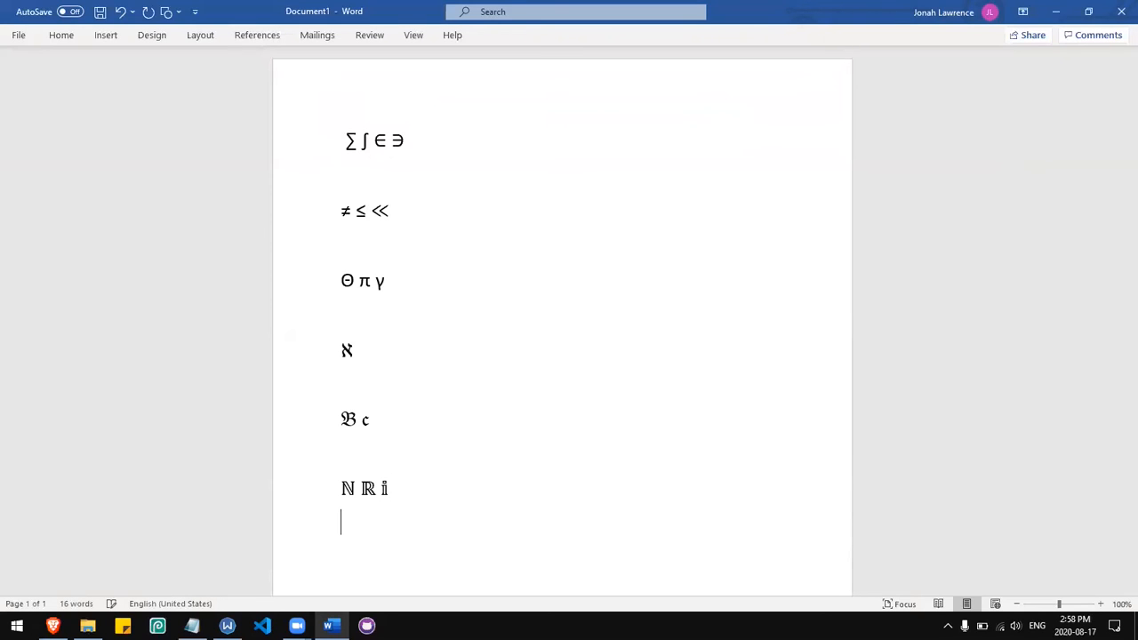
- Add a new line with script A and script b via \scriptA and \scriptb
text(\scriptA)
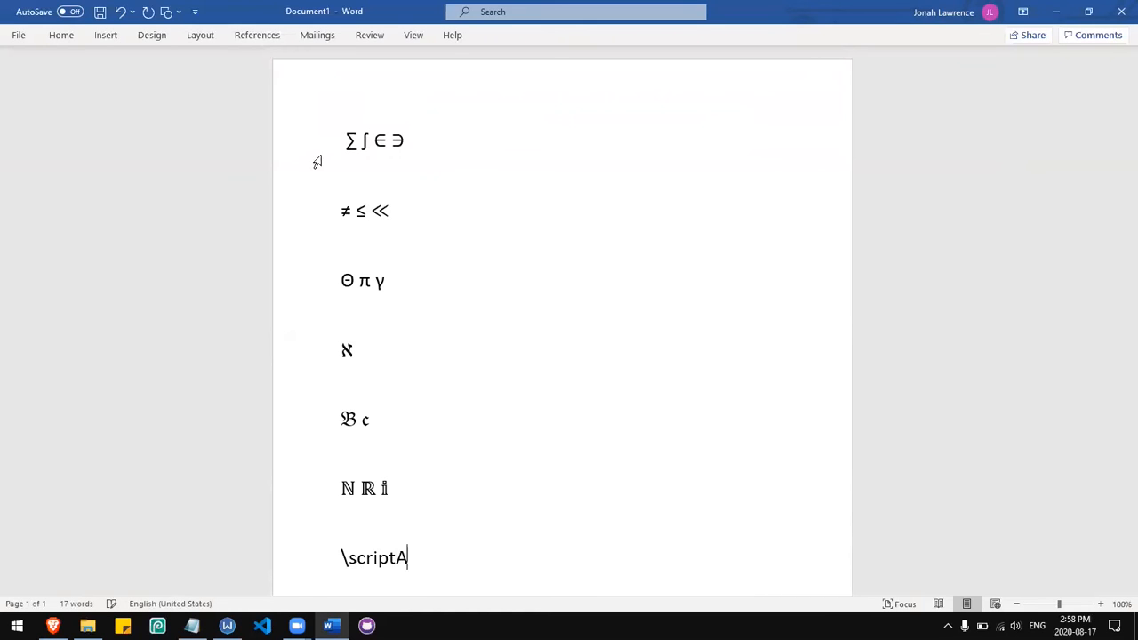
key(space)
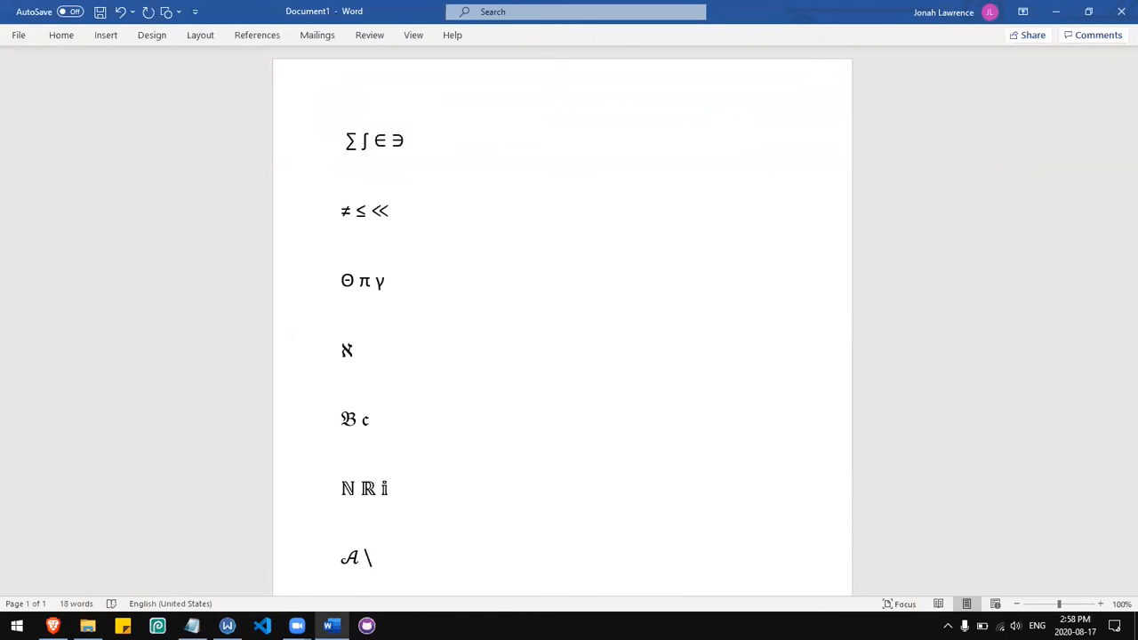
text(b)
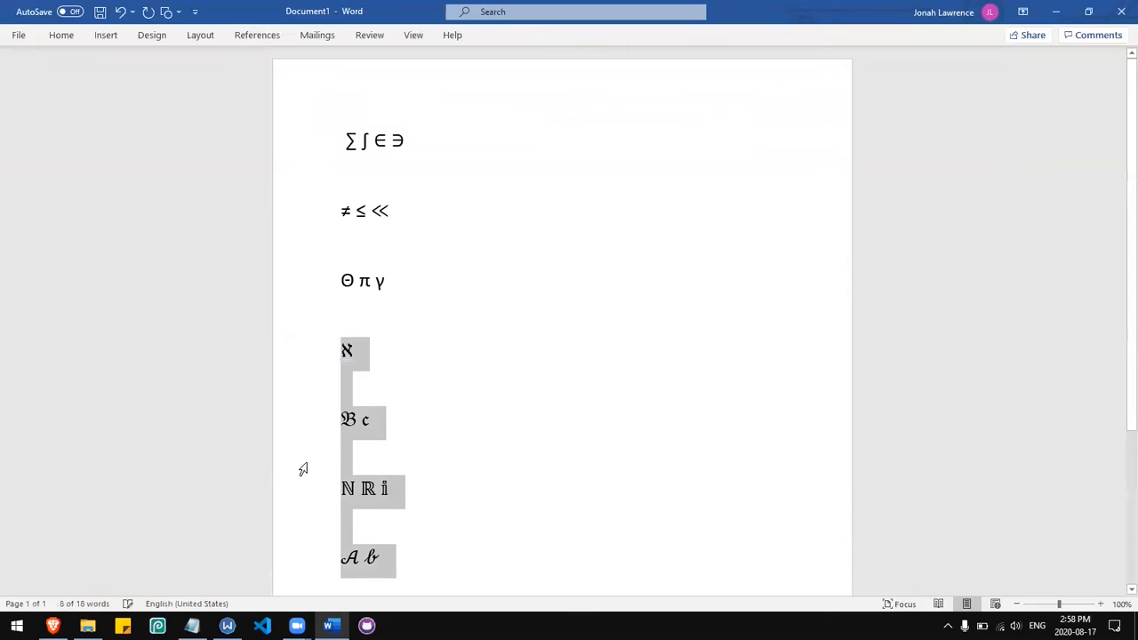
- Check the symbol lines as plain text in Notepad and return to Word
click(191, 626)
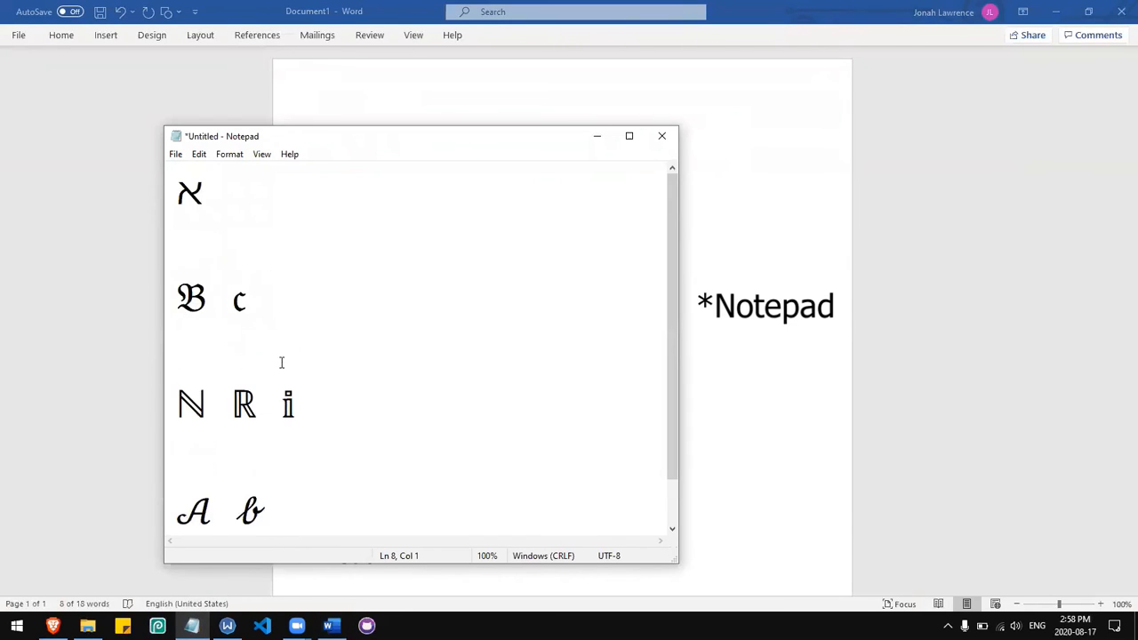
scroll(down, 3)
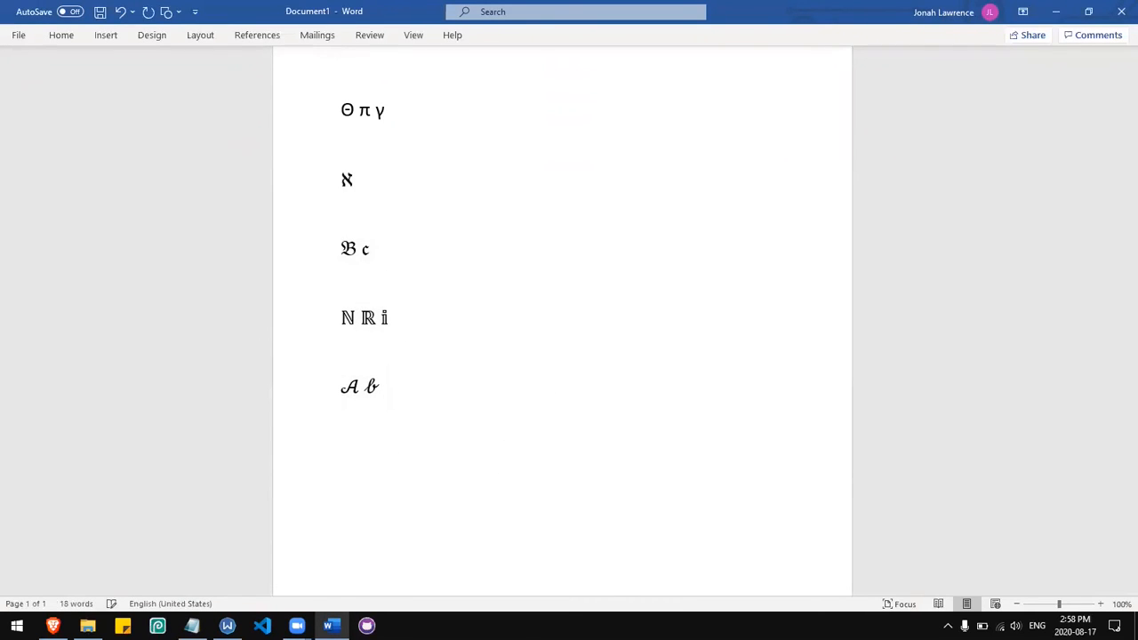
- Type the binomial expansion and the limit defining e on new lines
click(341, 455)
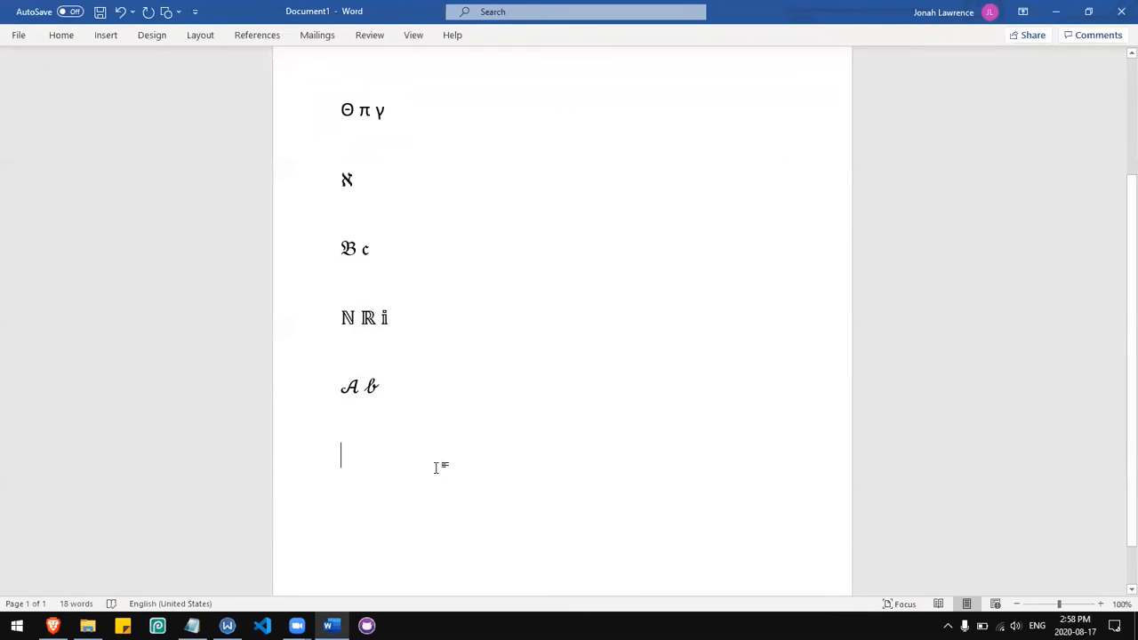
text(\bi)
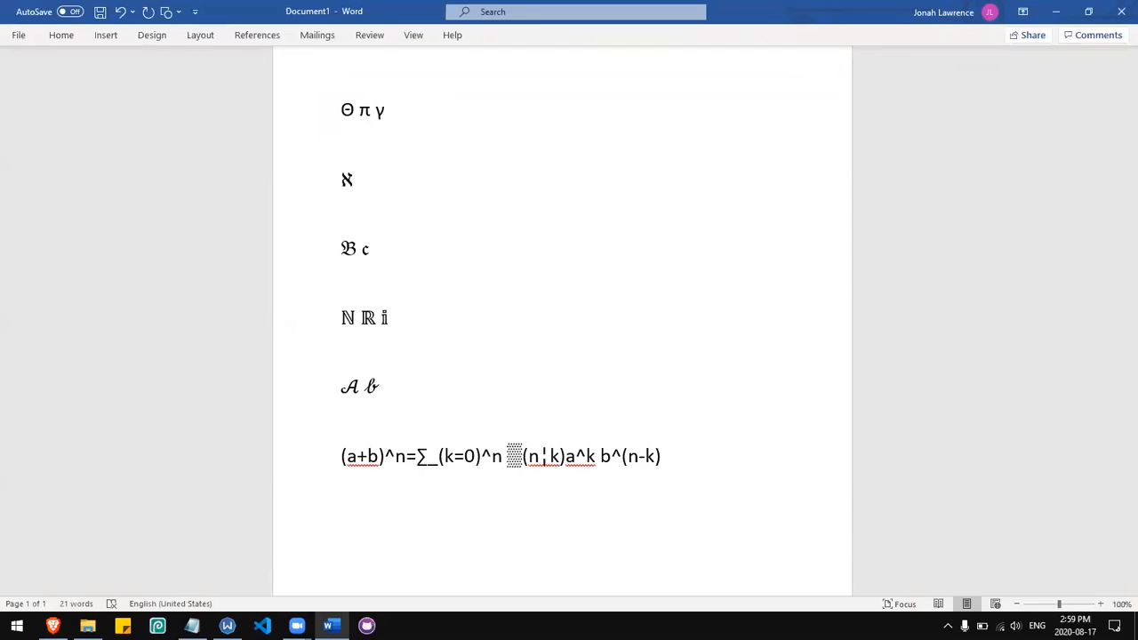
text(\lim)
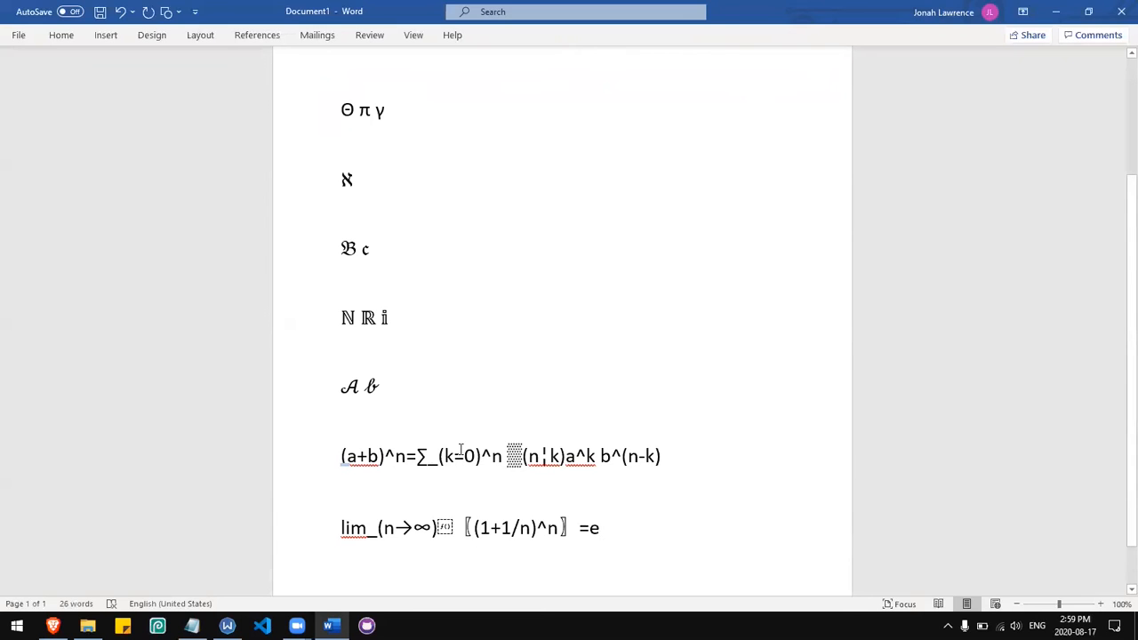
scroll(down, 3)
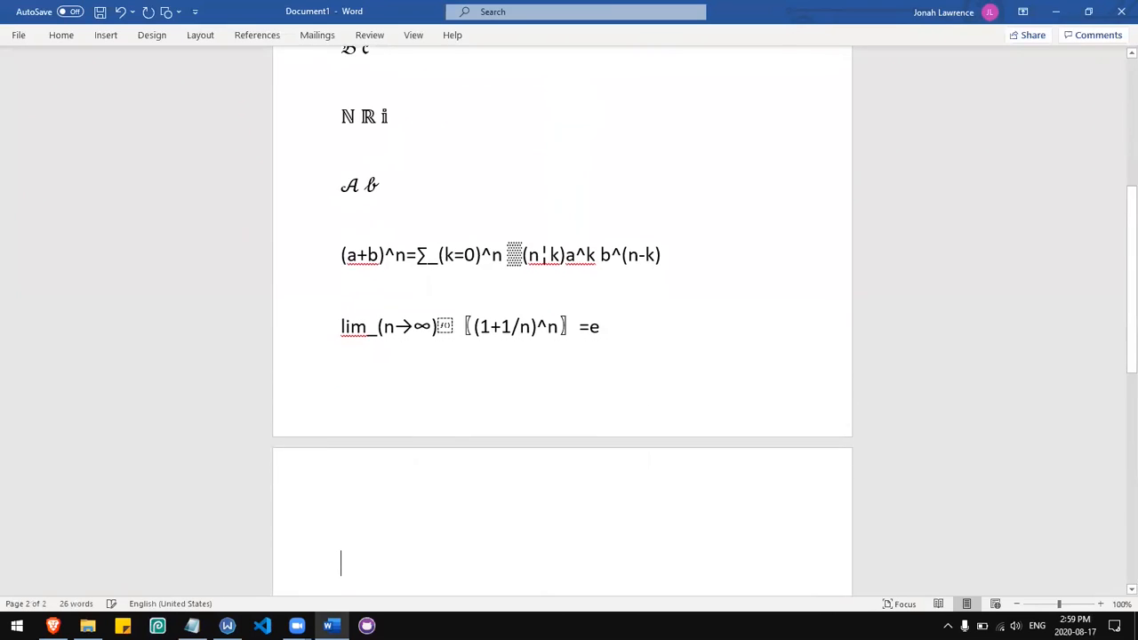
- Type the quadratic formula x=(-b±√(b^2-4ac))/2a after a \quad space
text(\quad)
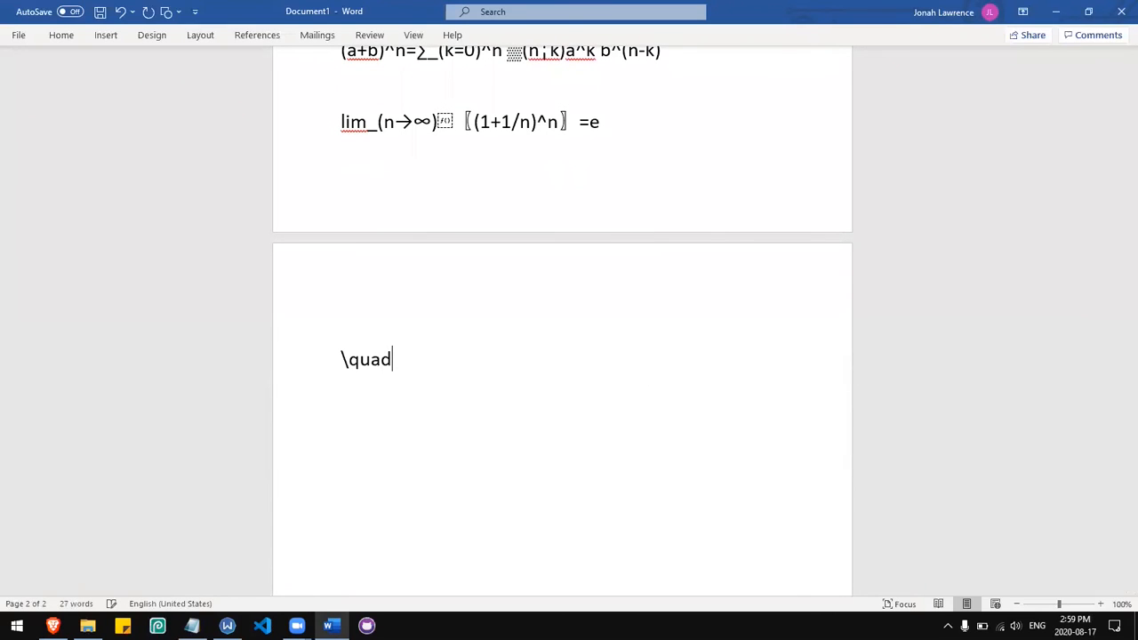
text(x=(-b±√(b^2-4ac))/2a)
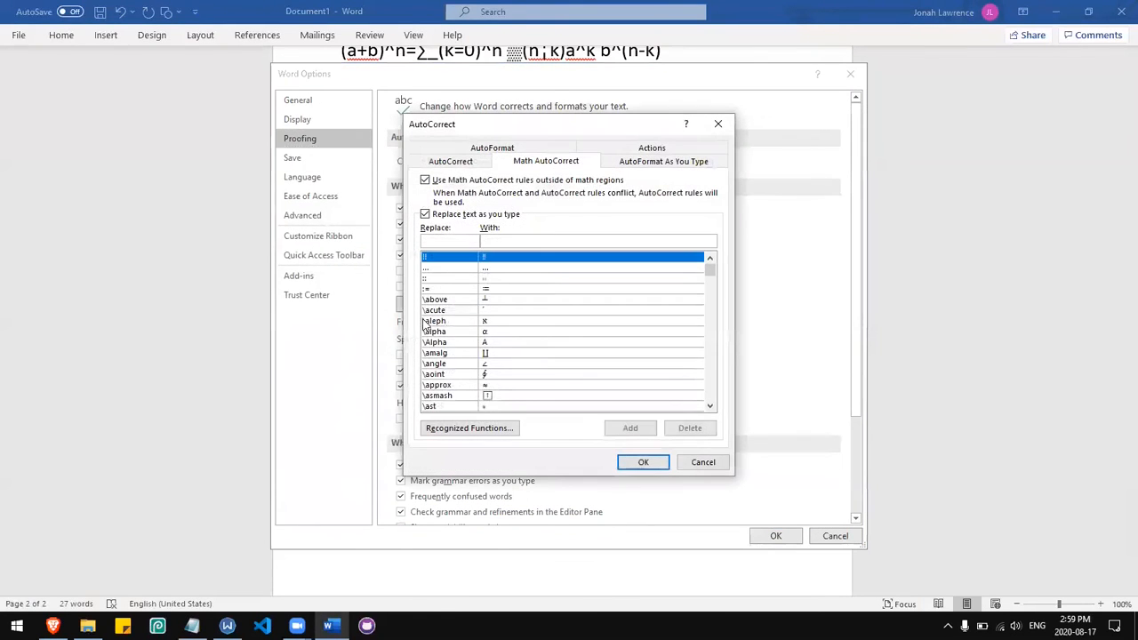
- Scroll the Math AutoCorrect replacement list past double-struck entries to kappa and lambda
scroll(down, 3)
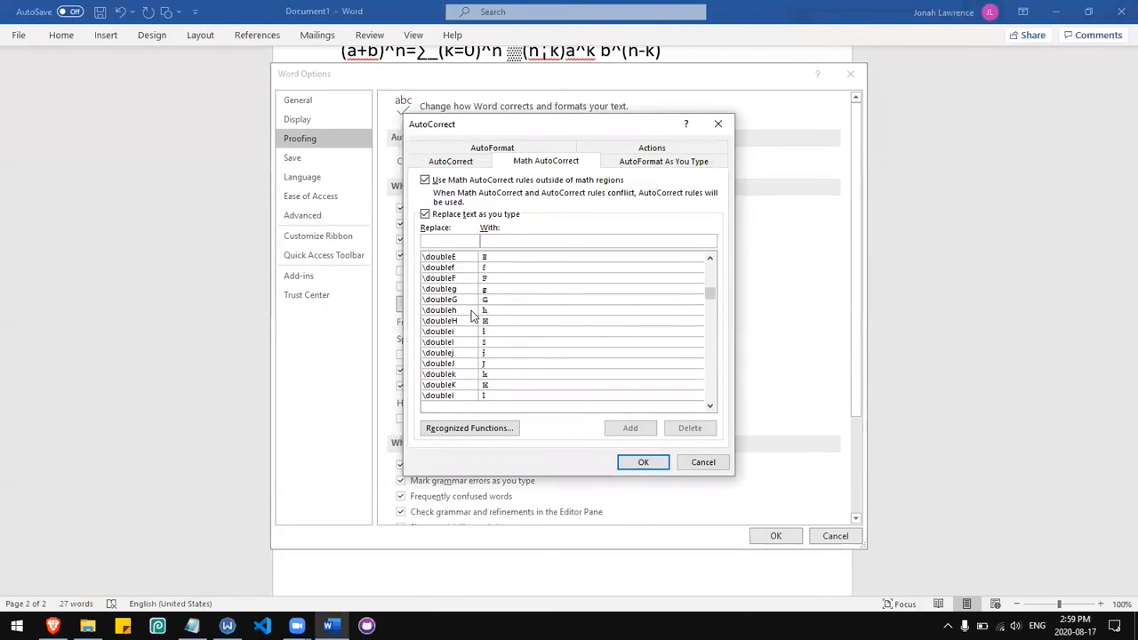
scroll(down, 3)
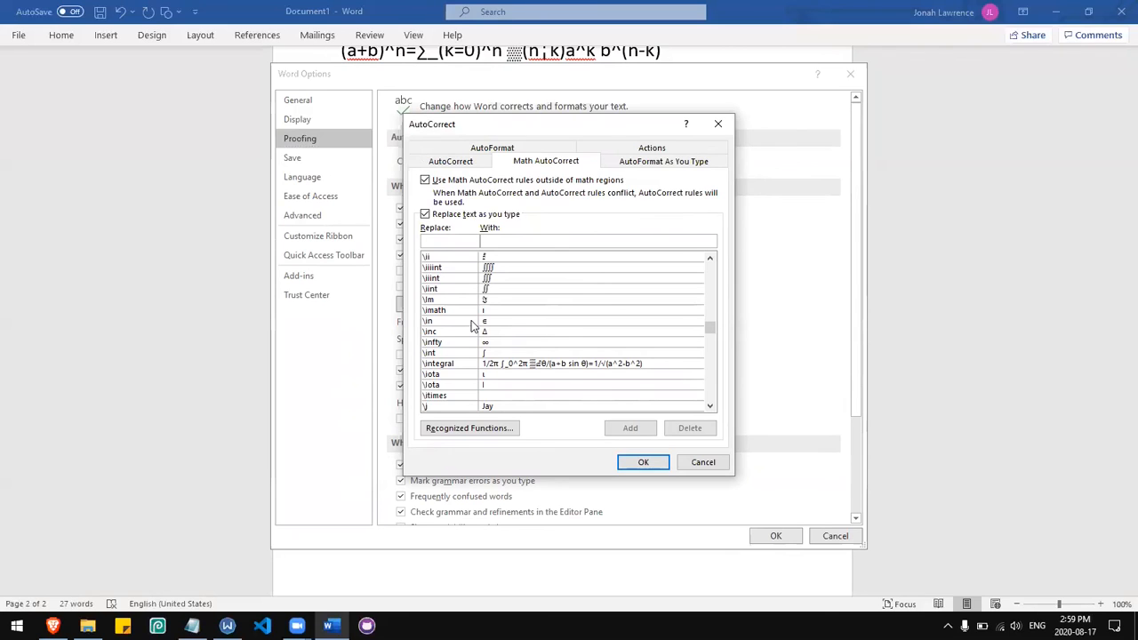
scroll(down, 3)
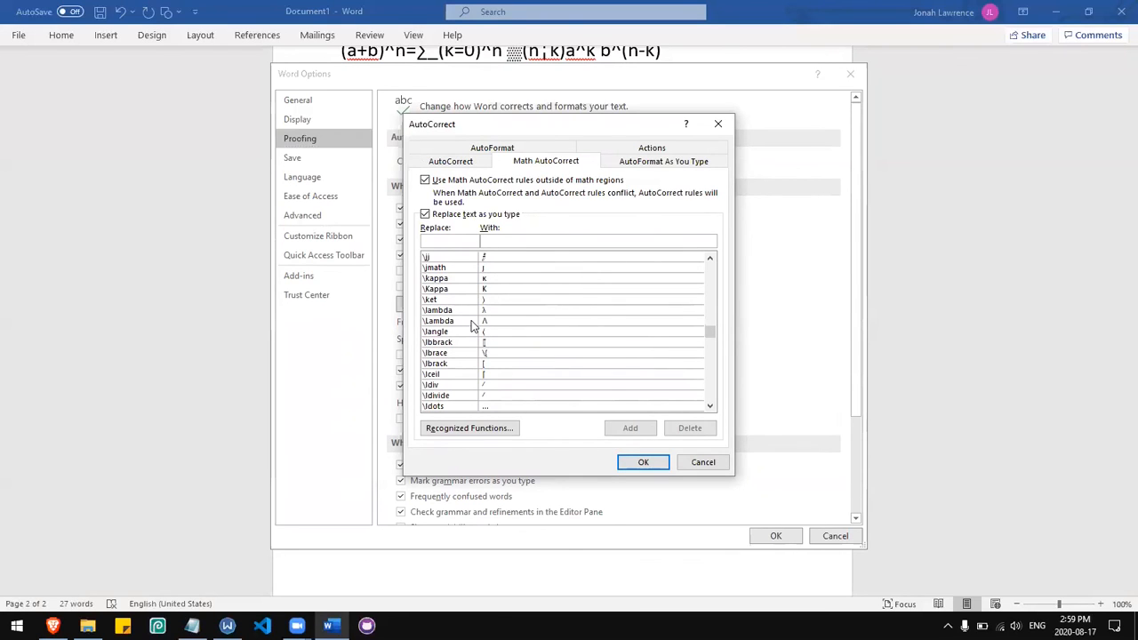